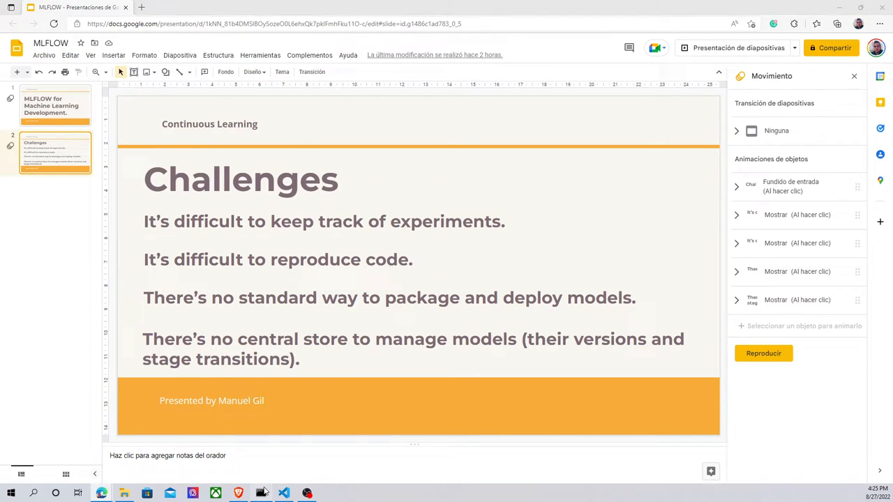
Step: Switch from the Challenges slide to the Command Prompt in ml_development
click(260, 493)
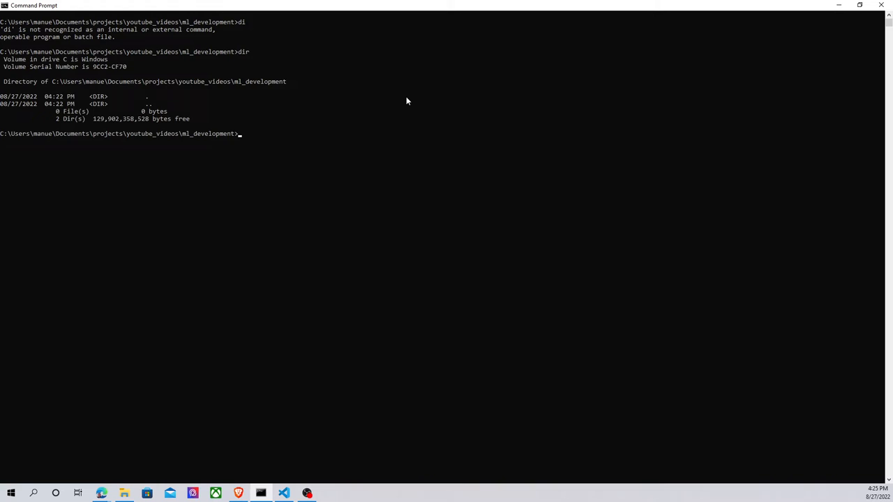
mouse_move(192, 142)
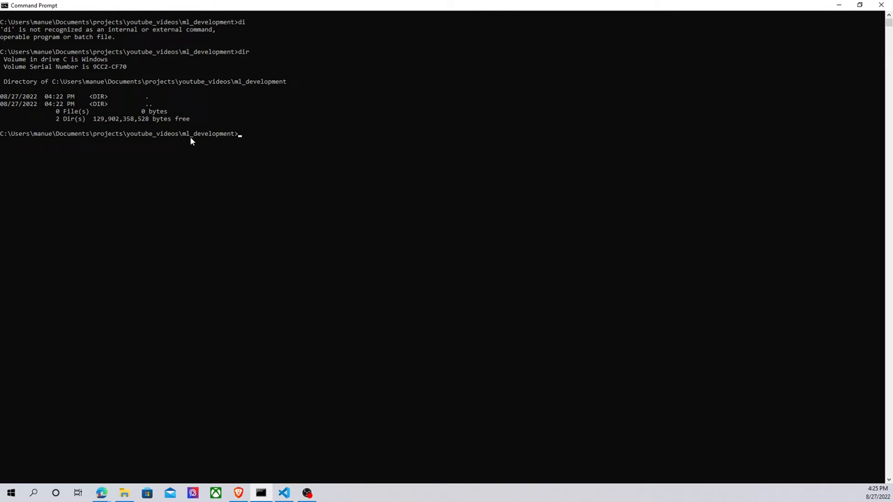
mouse_move(300, 151)
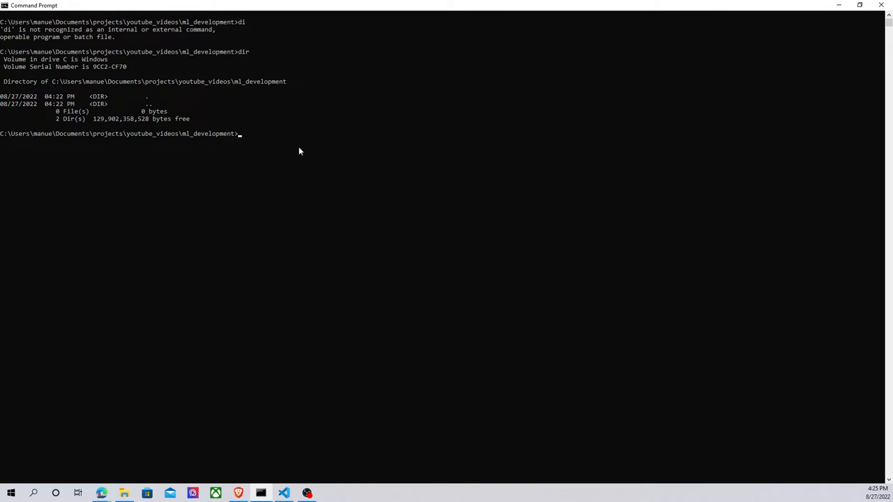
Step: Create a virtual environment named env with python -m virtualenv env
text(python -)
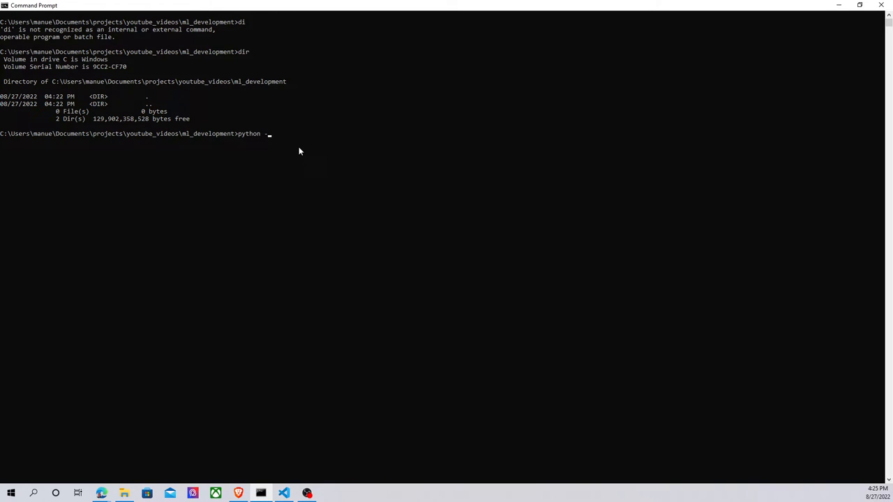
text(m)
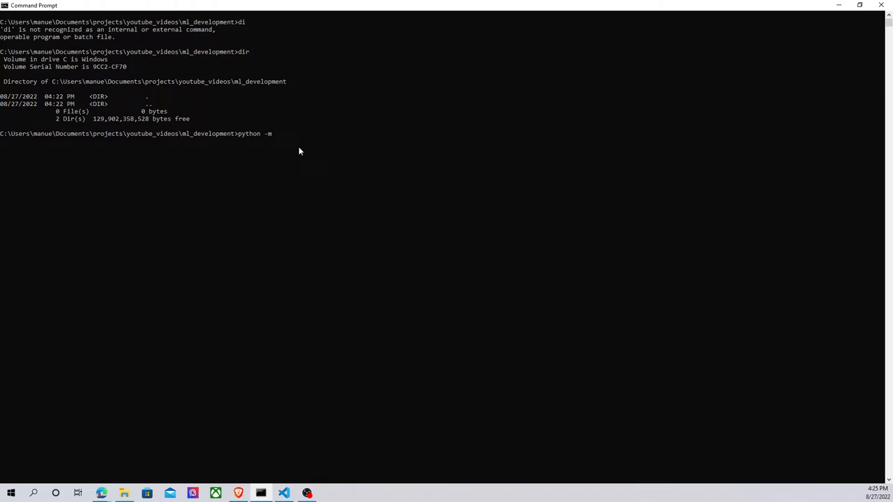
text(env)
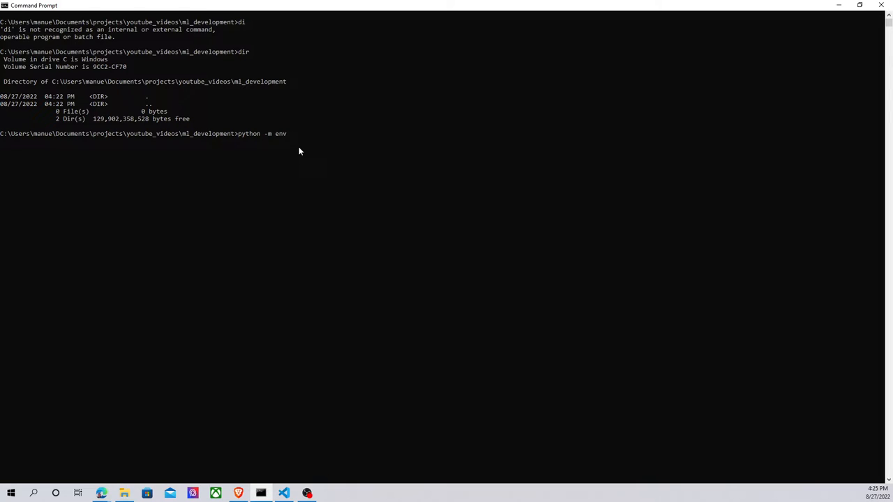
text(virtual)
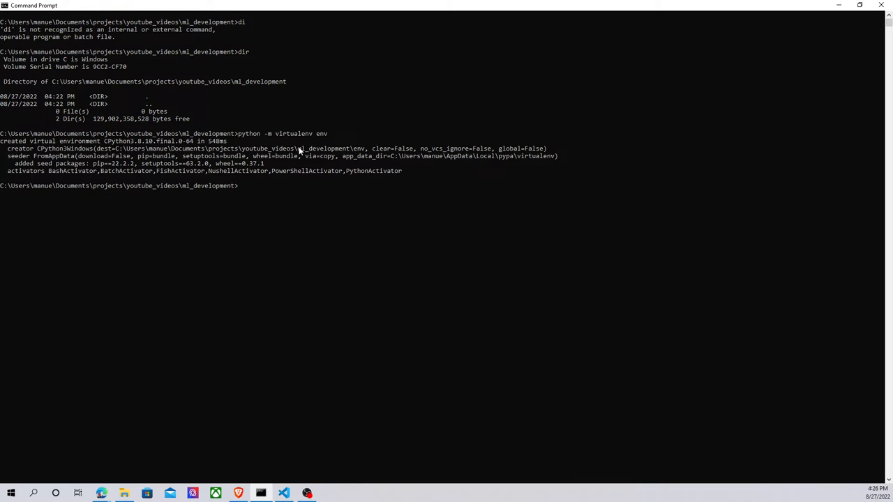
Step: Activate env via env\Scripts\activate so the prompt shows (env)
text(env\Scripts)
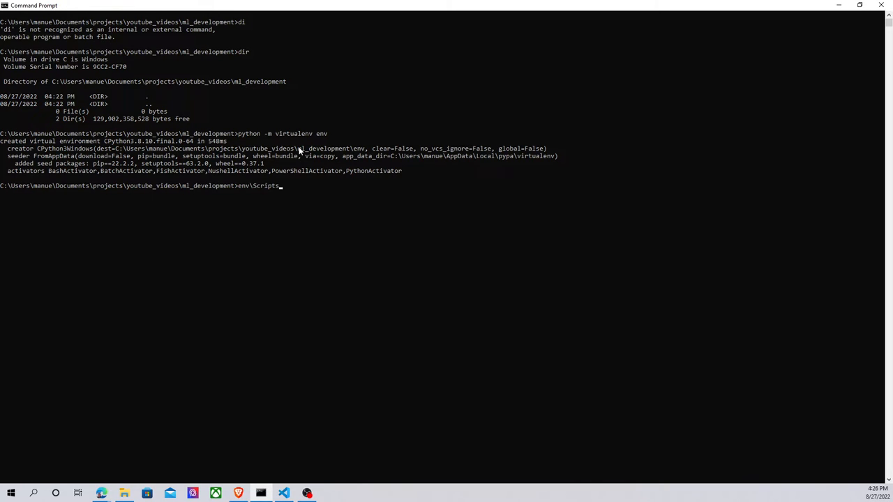
text(\)
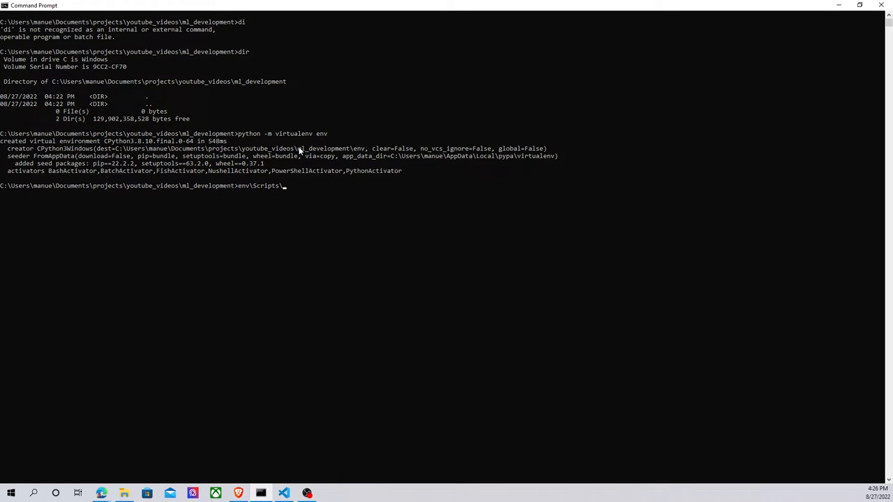
text(acti)
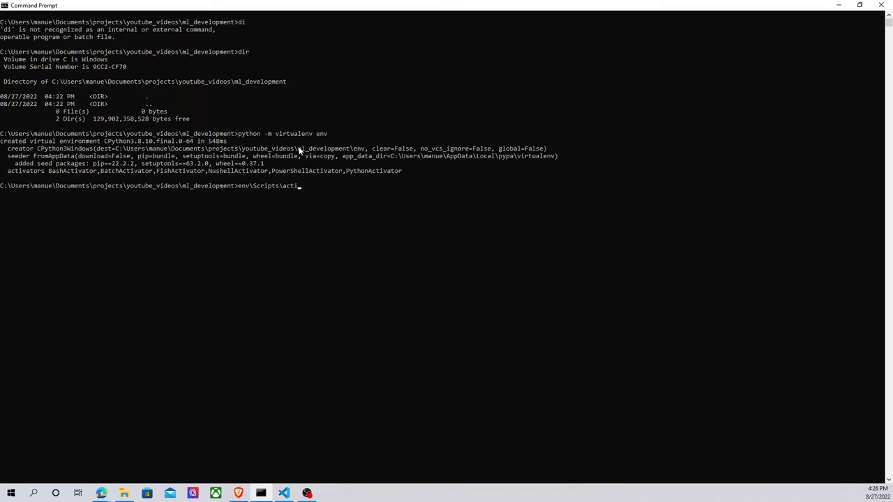
text(vate)
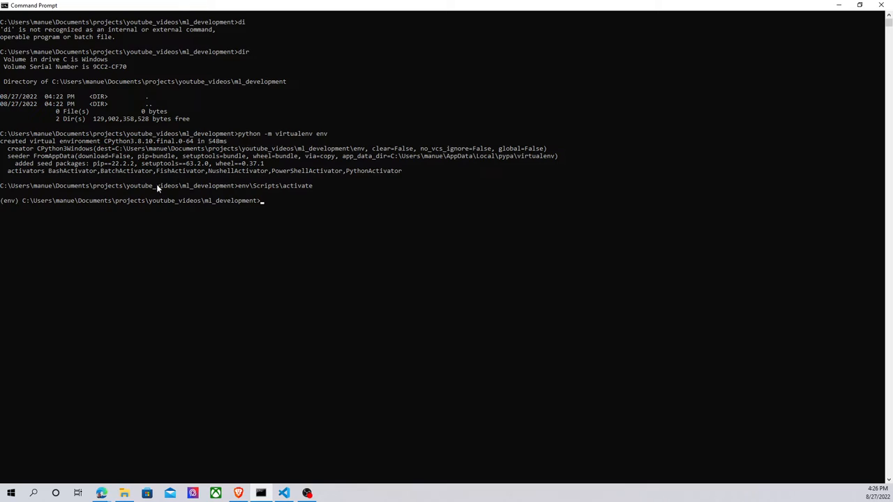
mouse_move(303, 196)
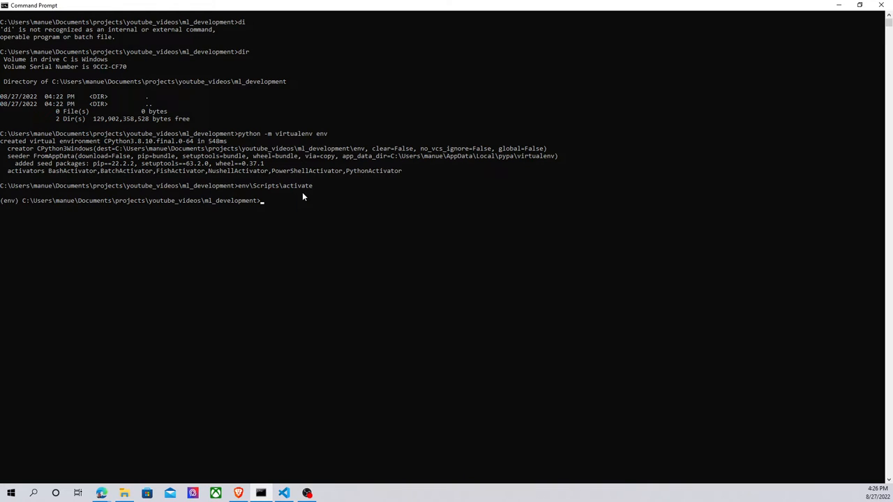
Step: Run pip install mlflow and follow the dependency installation output
text(pi)
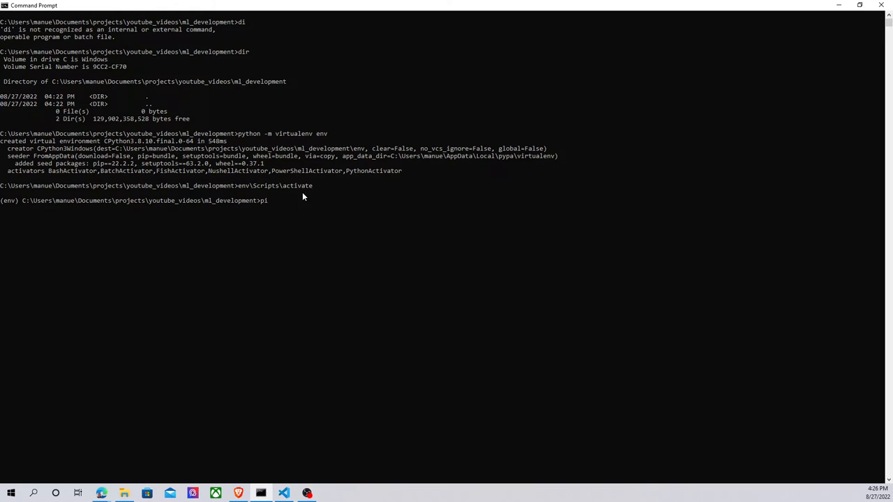
text(install mlflow)
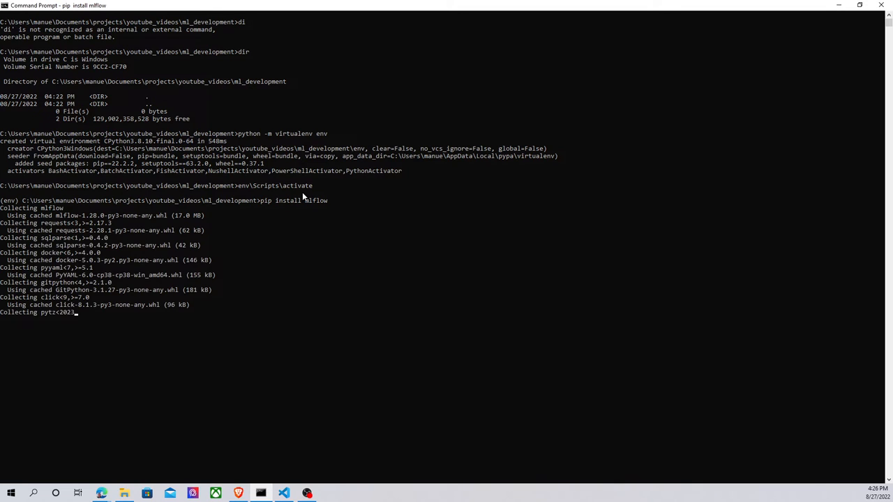
scroll(down, 3)
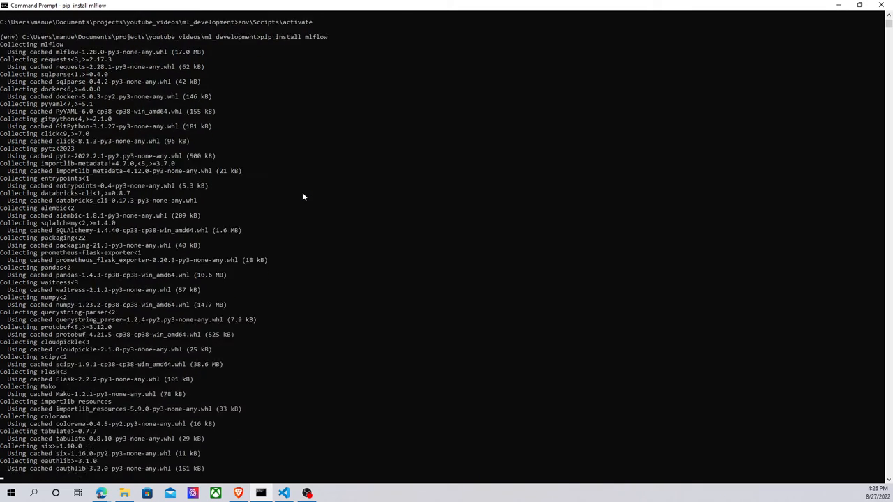
scroll(down, 3)
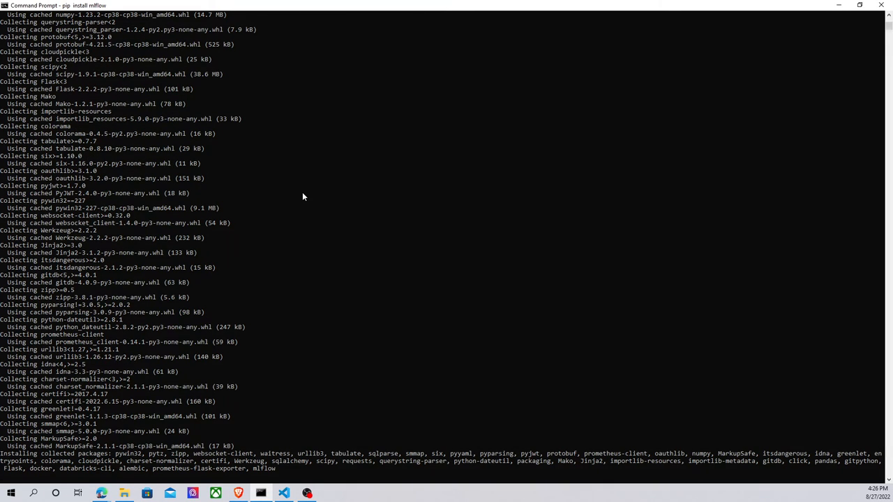
mouse_move(271, 205)
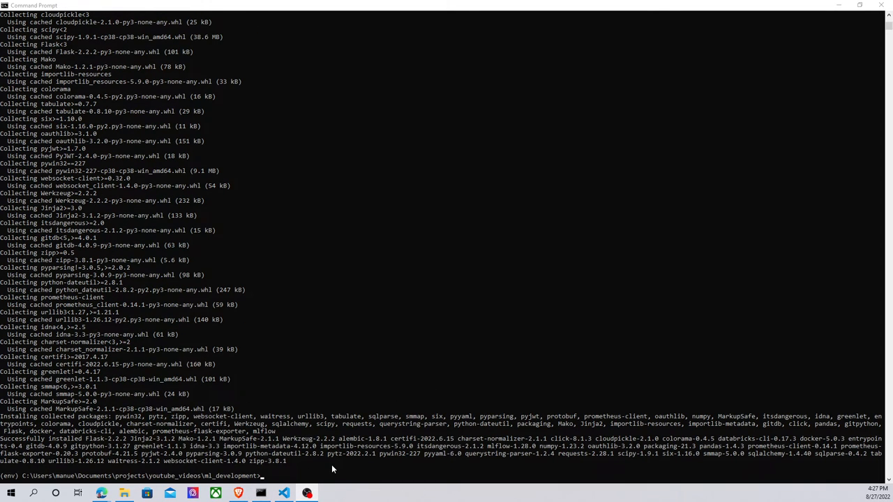
Step: Run pip list, highlight mlflow 1.28.0, then start the Python 3.8.10 interpreter
text(pip list)
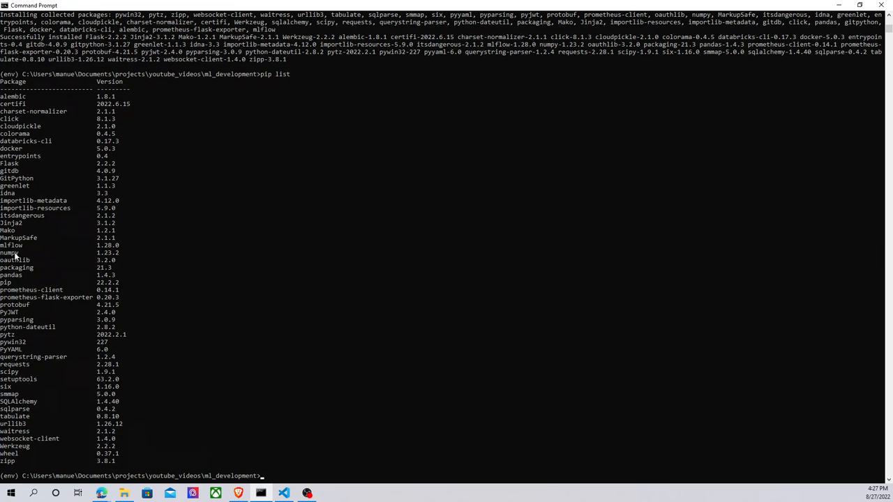
double_click(11, 245)
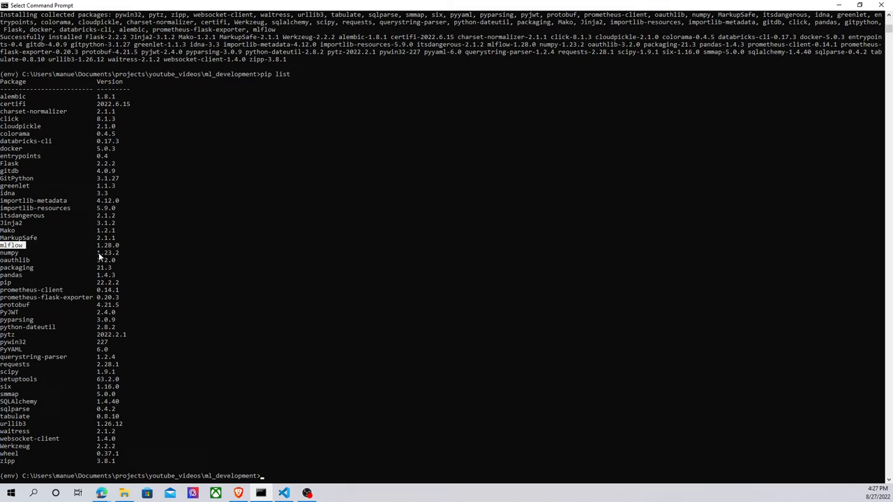
mouse_move(101, 254)
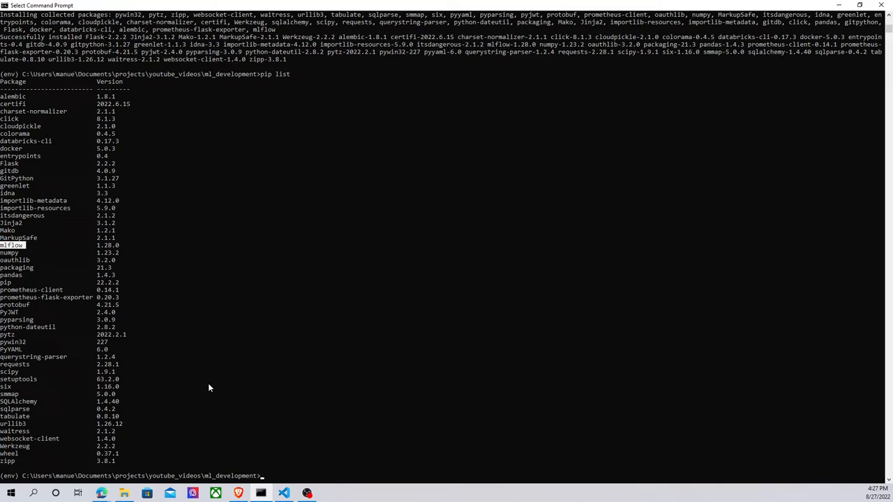
text(python)
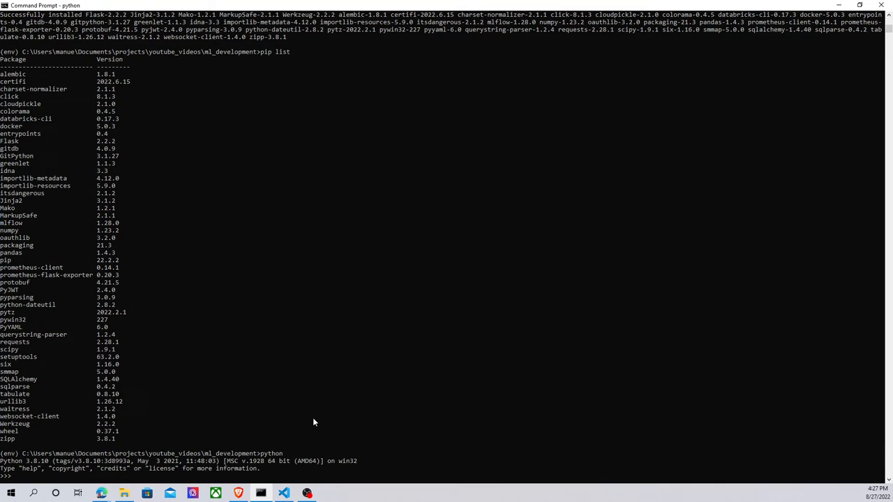
Step: Run import mlflow at the >>> prompt and confirm no error appears
text(import mlflow)
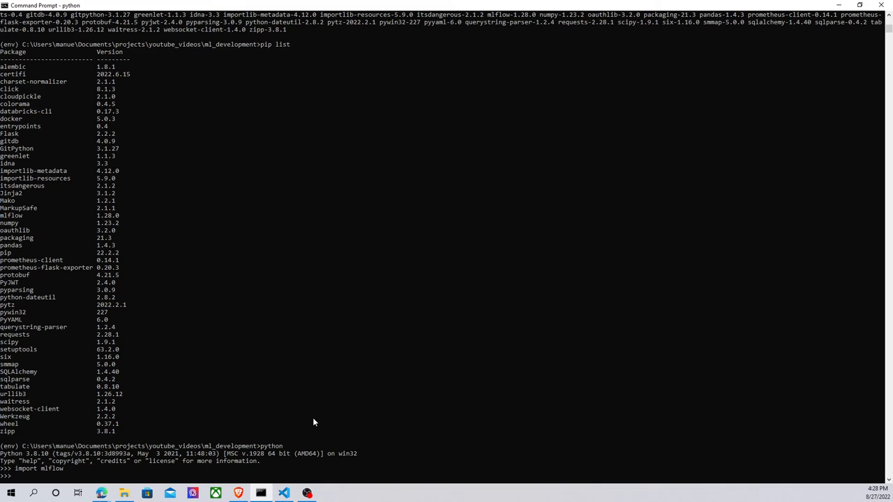
mouse_move(351, 422)
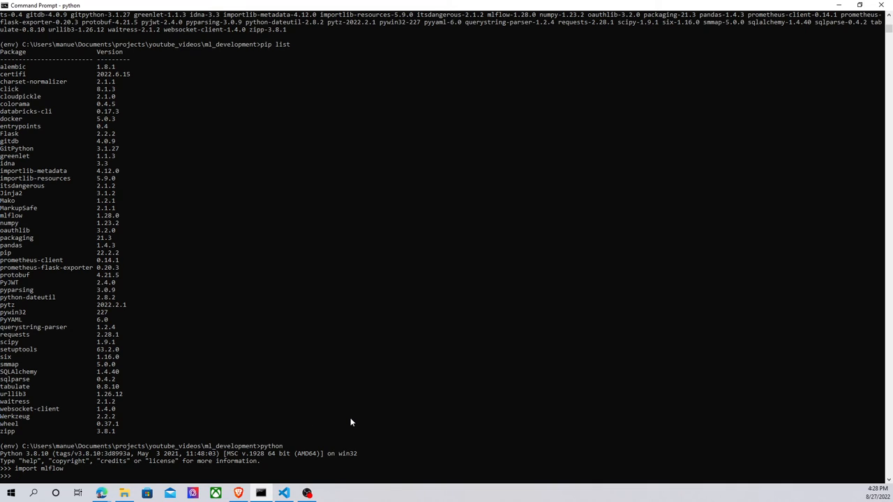
mouse_move(327, 391)
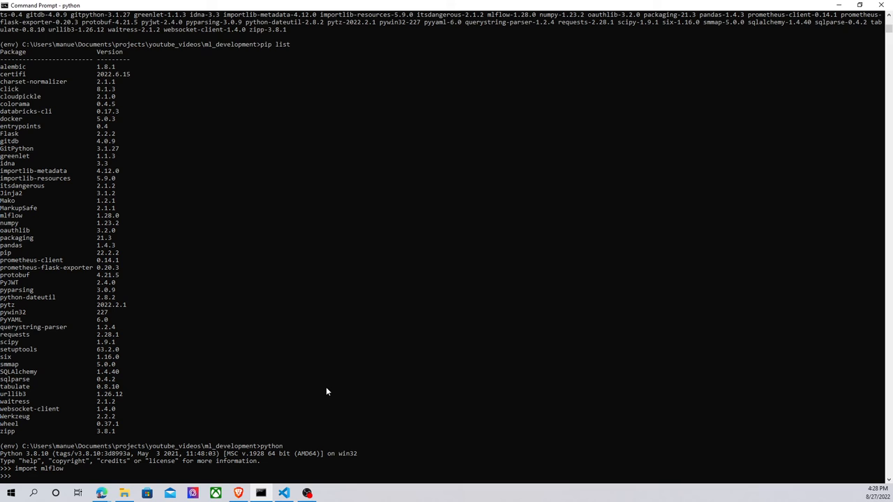